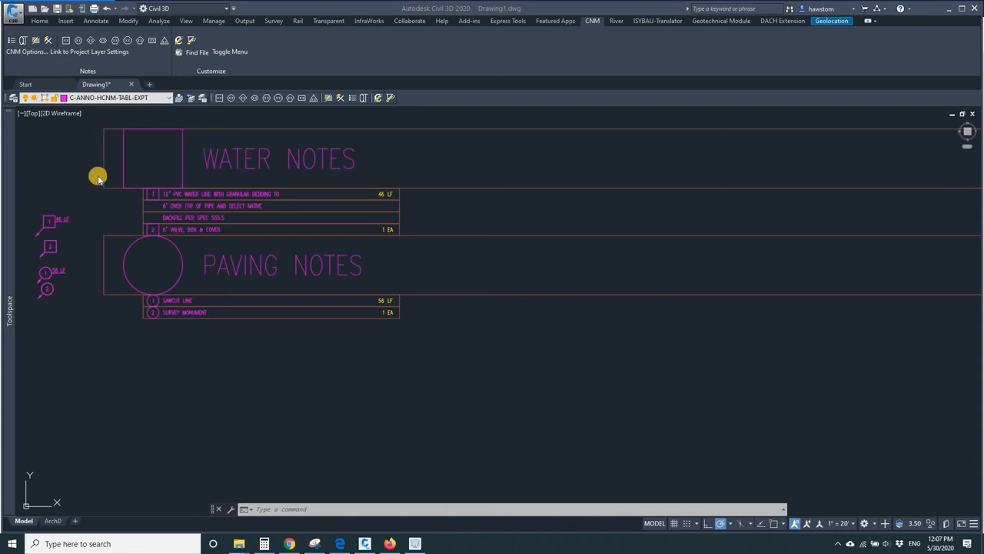
{"action": "mouse_move", "coordinate": [212, 258]}
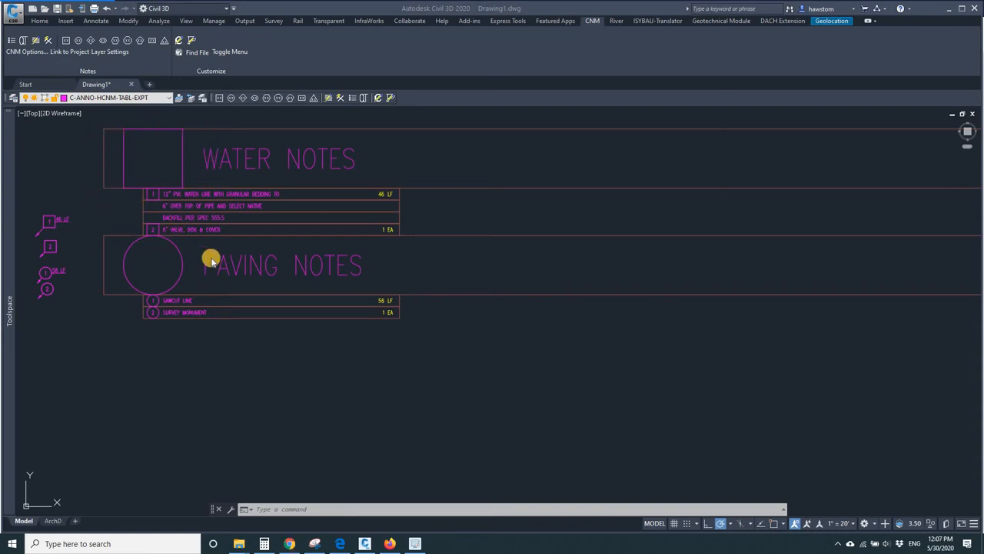
{"action": "mouse_move", "coordinate": [156, 237]}
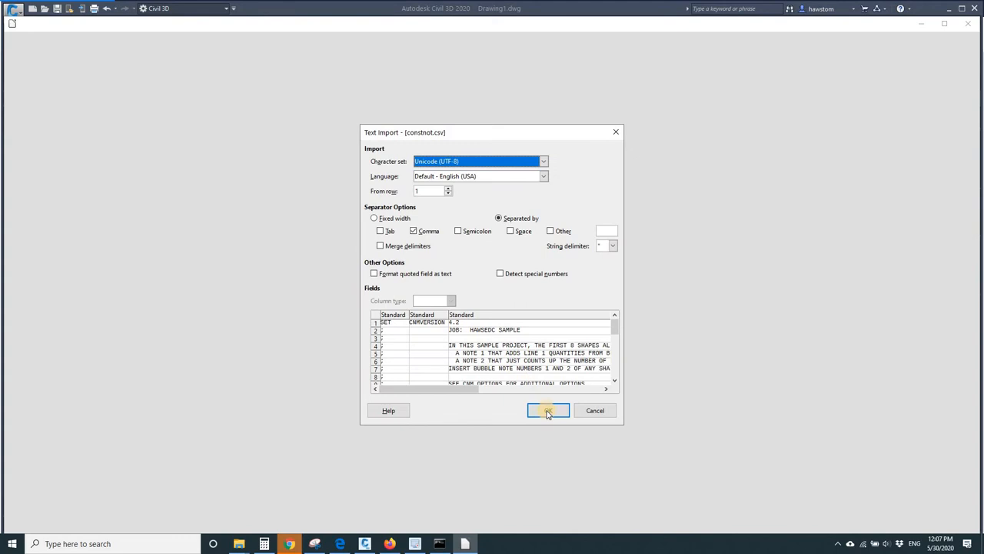
Import the CNM notes CSV into Calc and select the text height value above WATER NOTES.
{"action": "left_click", "coordinate": [547, 409]}
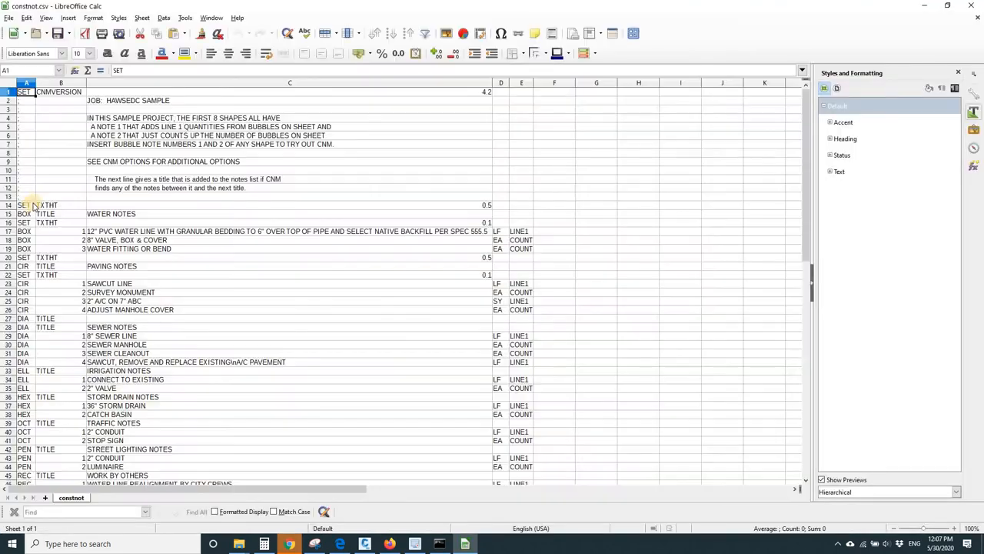
{"action": "left_click", "coordinate": [28, 205]}
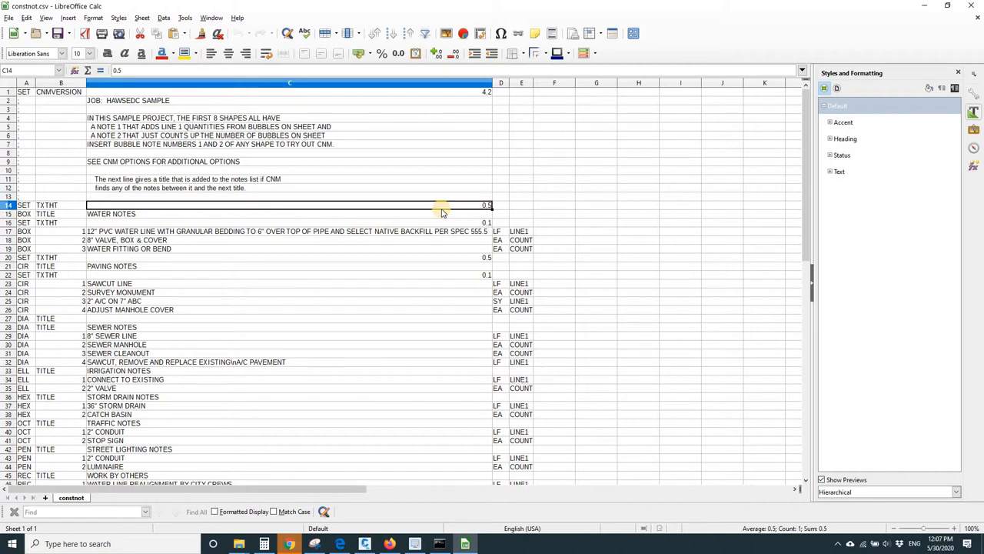
Change the title text heights above WATER NOTES and PAVING NOTES from 0.5 to 0.15.
{"action": "type", "text": ".15"}
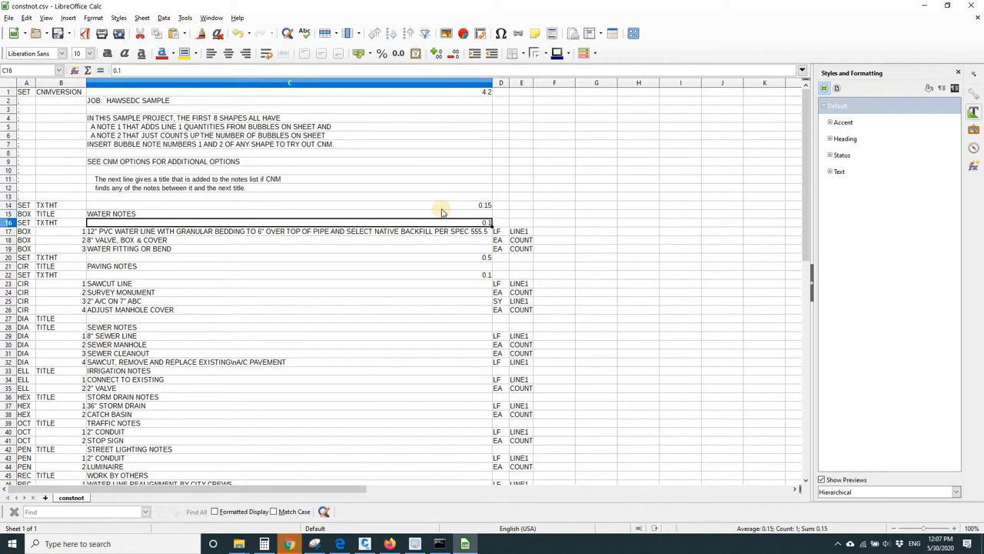
{"action": "left_click", "coordinate": [289, 257]}
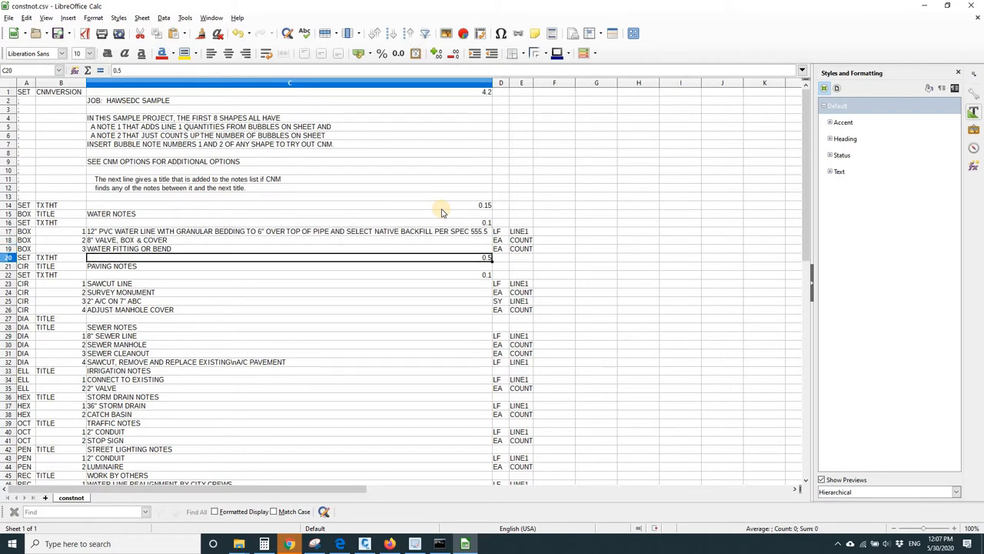
{"action": "type", "text": ".15"}
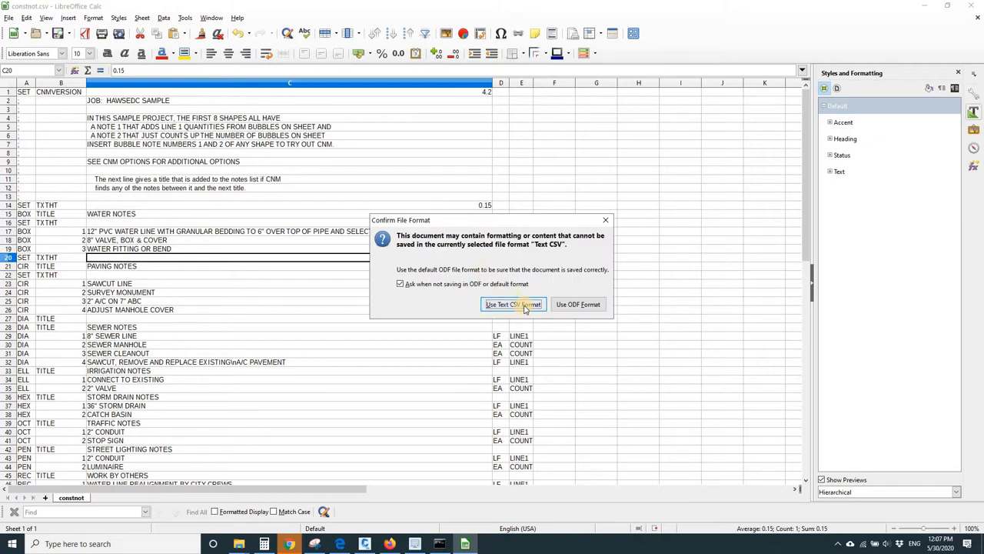
Save constnot.csv keeping the Text CSV format so both 0.15 heights are written.
{"action": "left_click", "coordinate": [513, 304]}
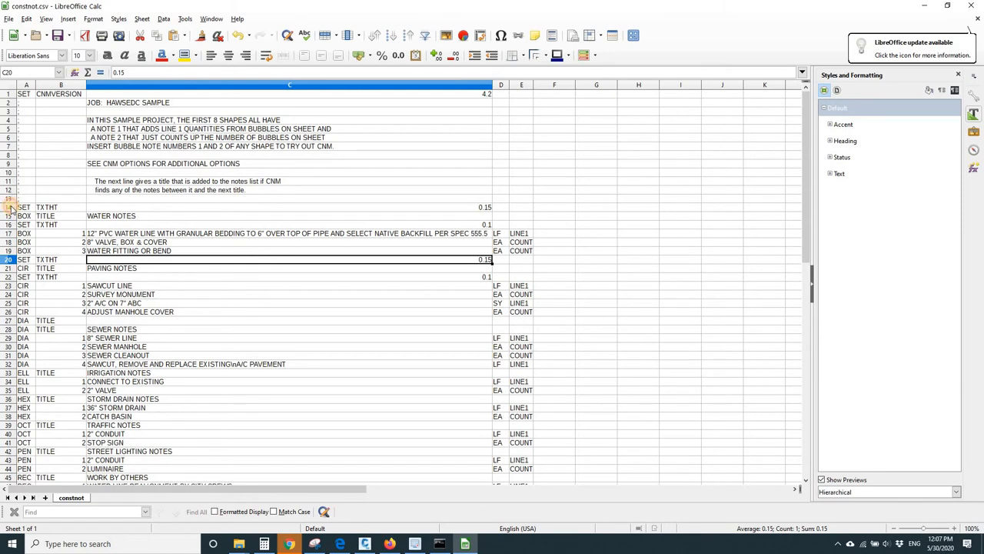
Delete the SET TXTHT rows before and after the WATER NOTES and PAVING NOTES titles.
{"action": "right_click", "coordinate": [7, 206]}
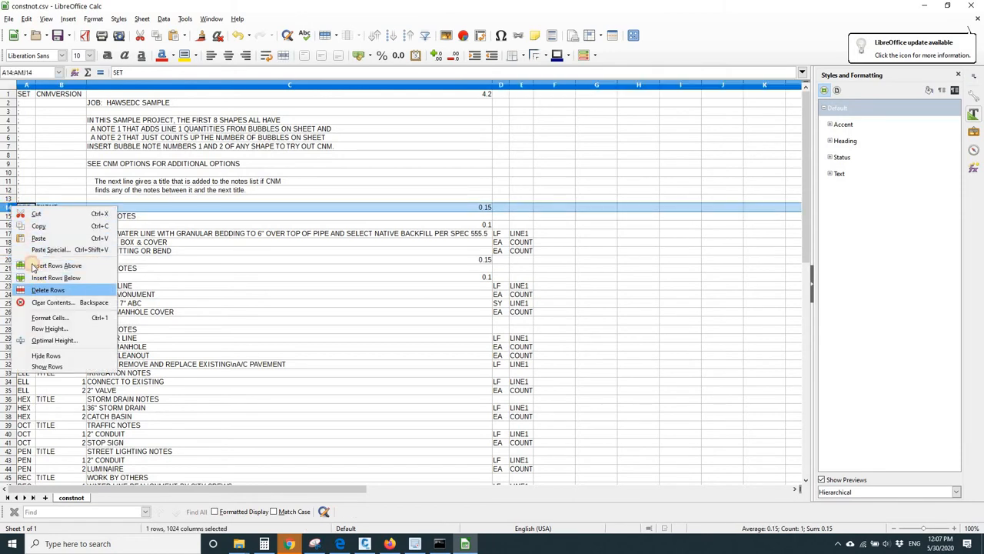
{"action": "left_click", "coordinate": [48, 289]}
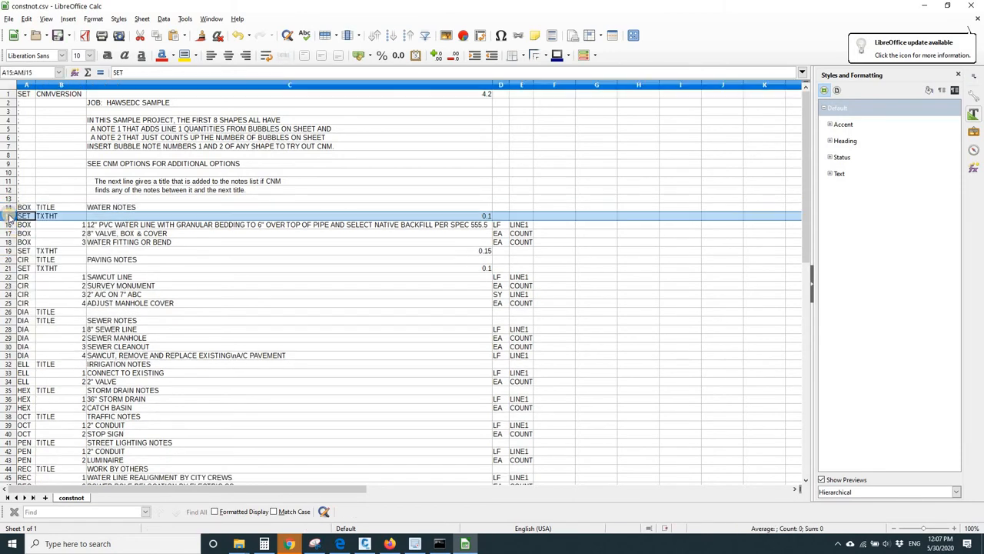
{"action": "right_click", "coordinate": [12, 215]}
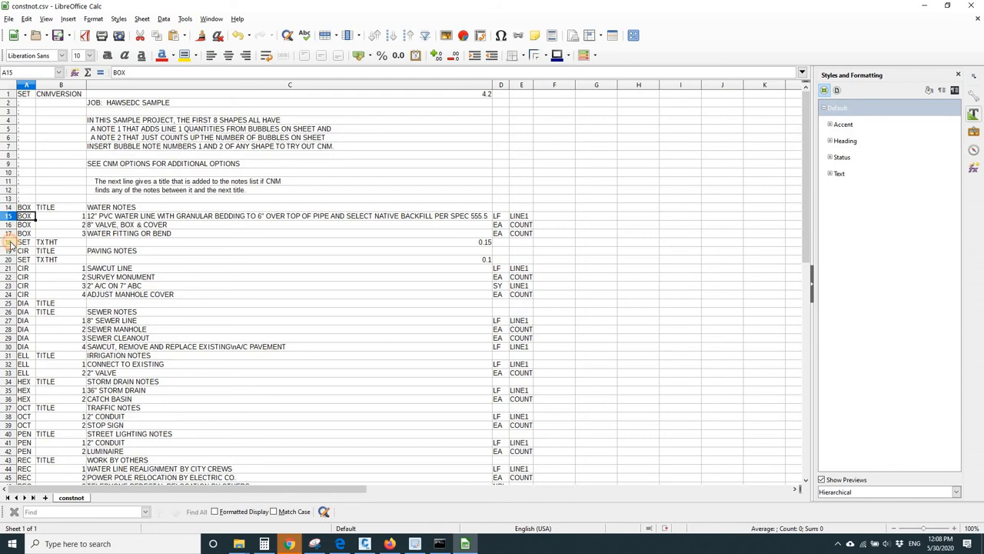
{"action": "right_click", "coordinate": [23, 242]}
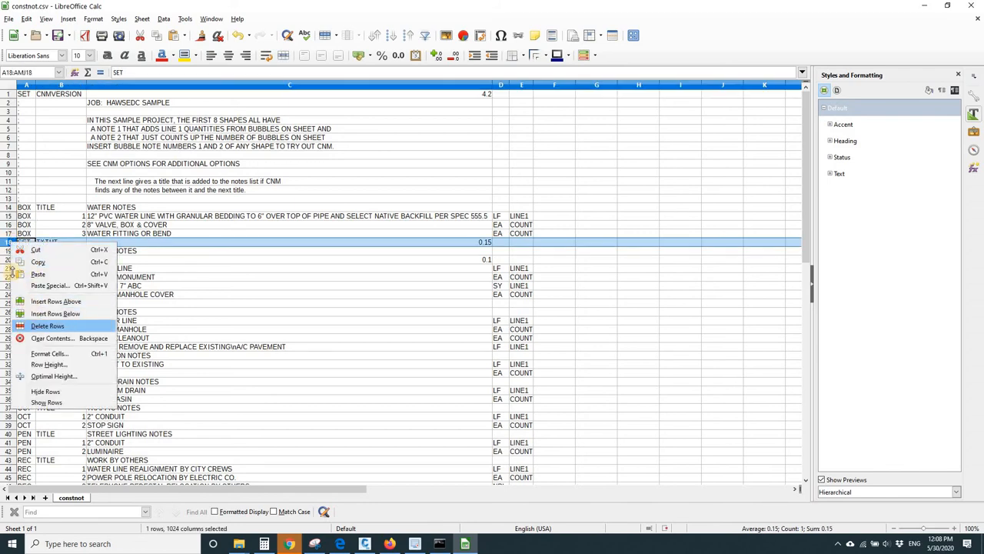
{"action": "left_click", "coordinate": [47, 326]}
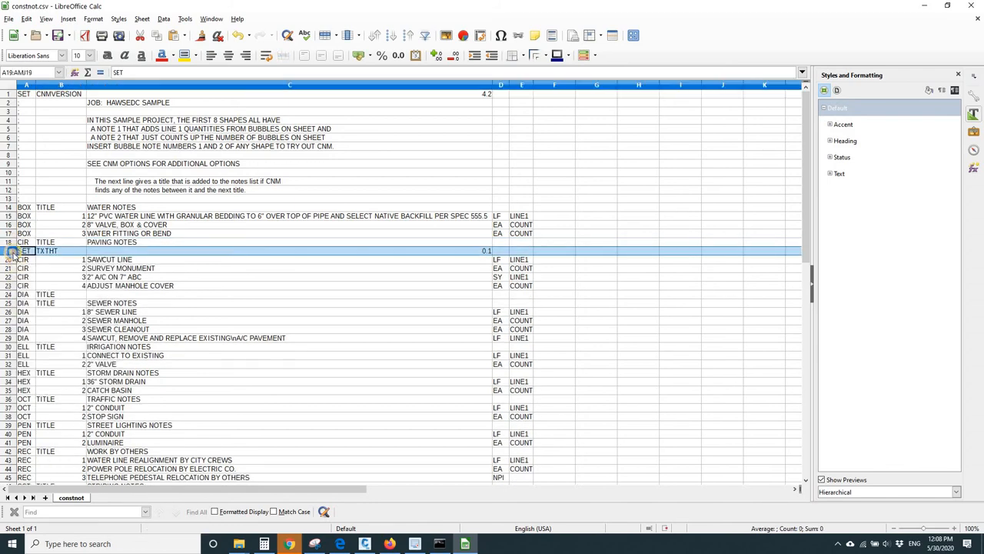
{"action": "right_click", "coordinate": [28, 249]}
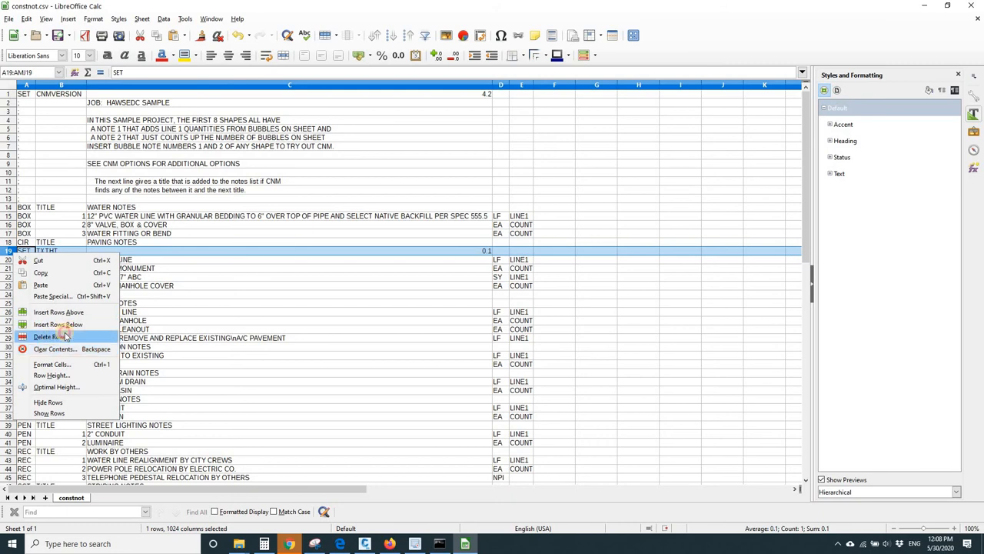
{"action": "left_click", "coordinate": [49, 337]}
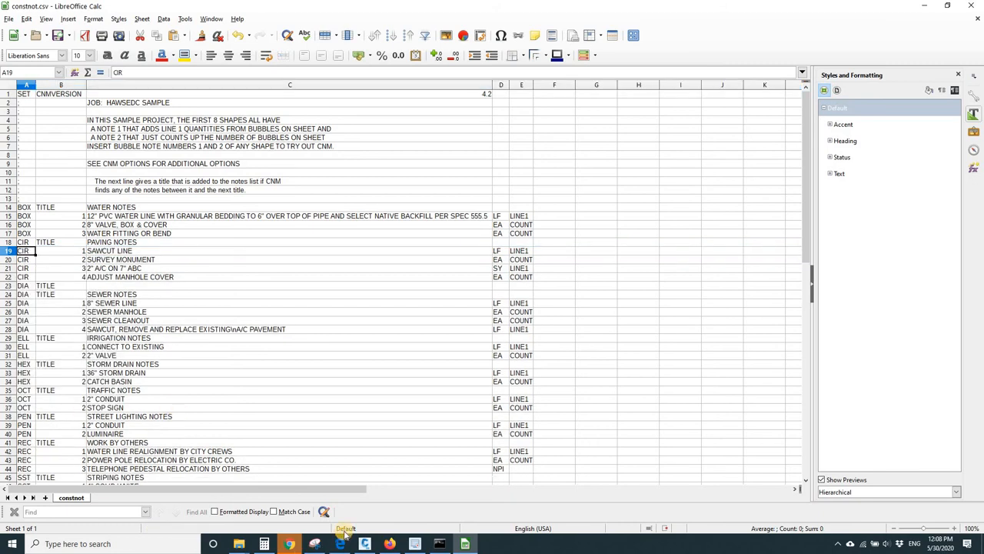